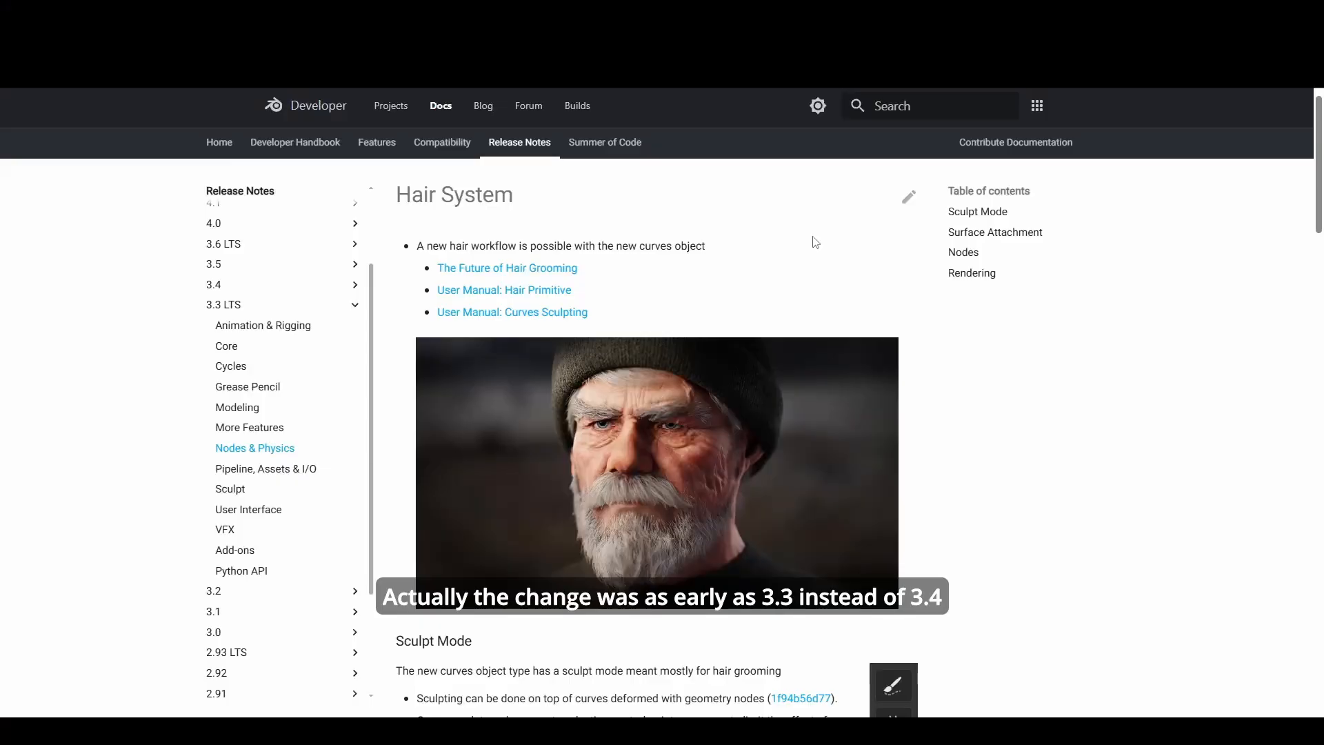
pyautogui.moveTo(836, 242)
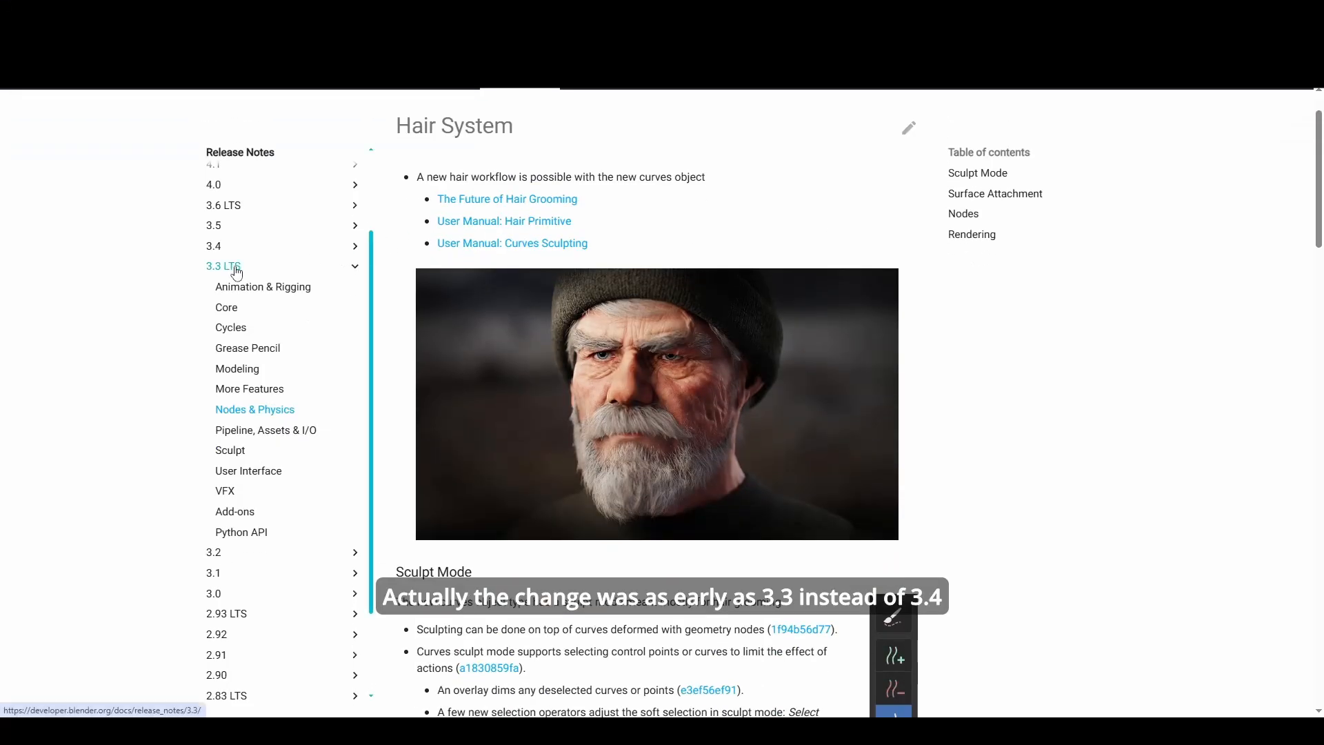
# - Add a Bézier curve and give it bevel depth so it becomes a tube, then start the Curve to Mesh node setup
pyautogui.scroll(-3)
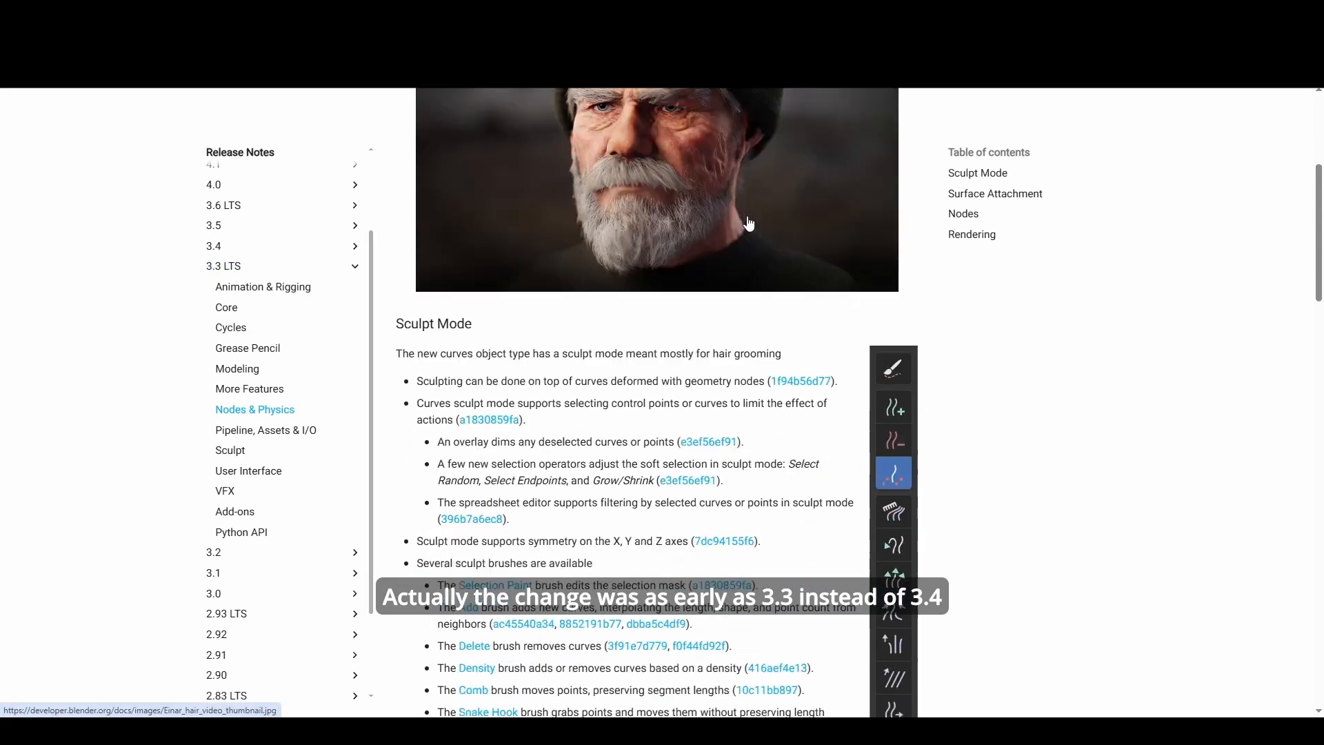
pyautogui.scroll(-3)
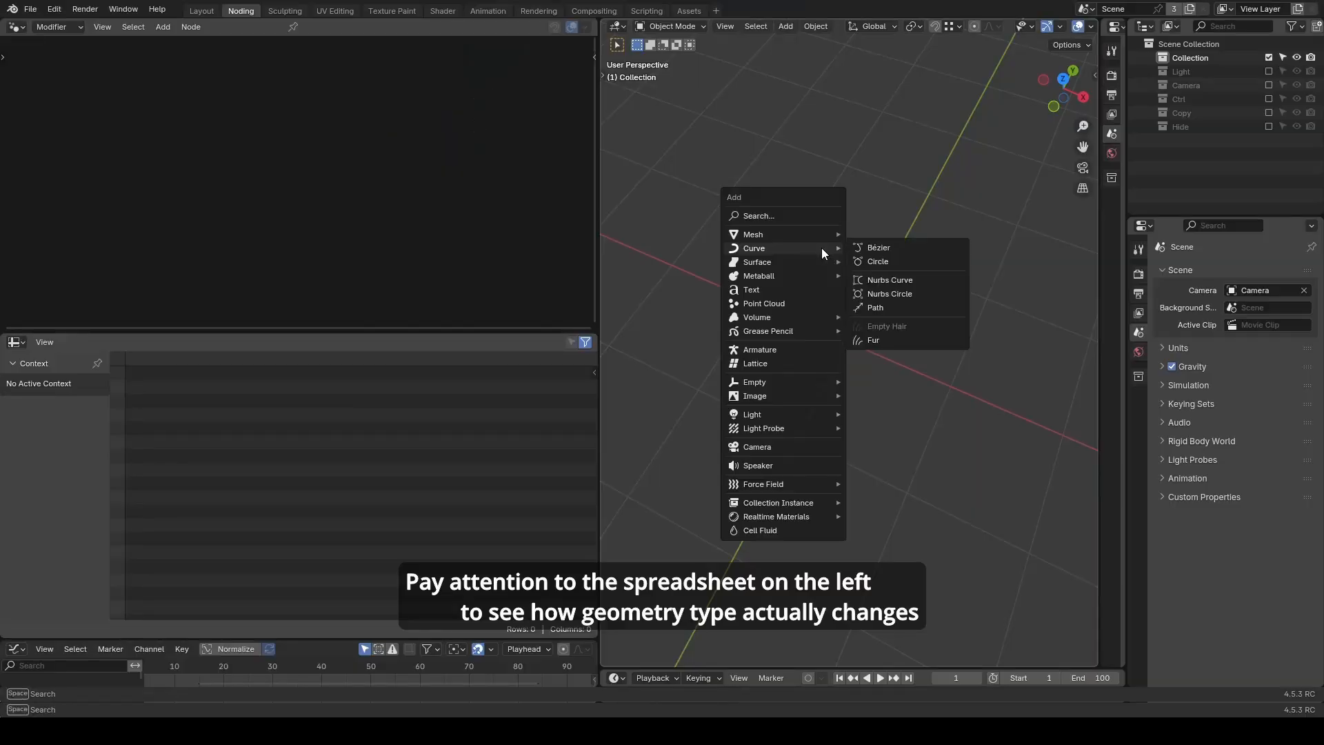
pyautogui.click(879, 247)
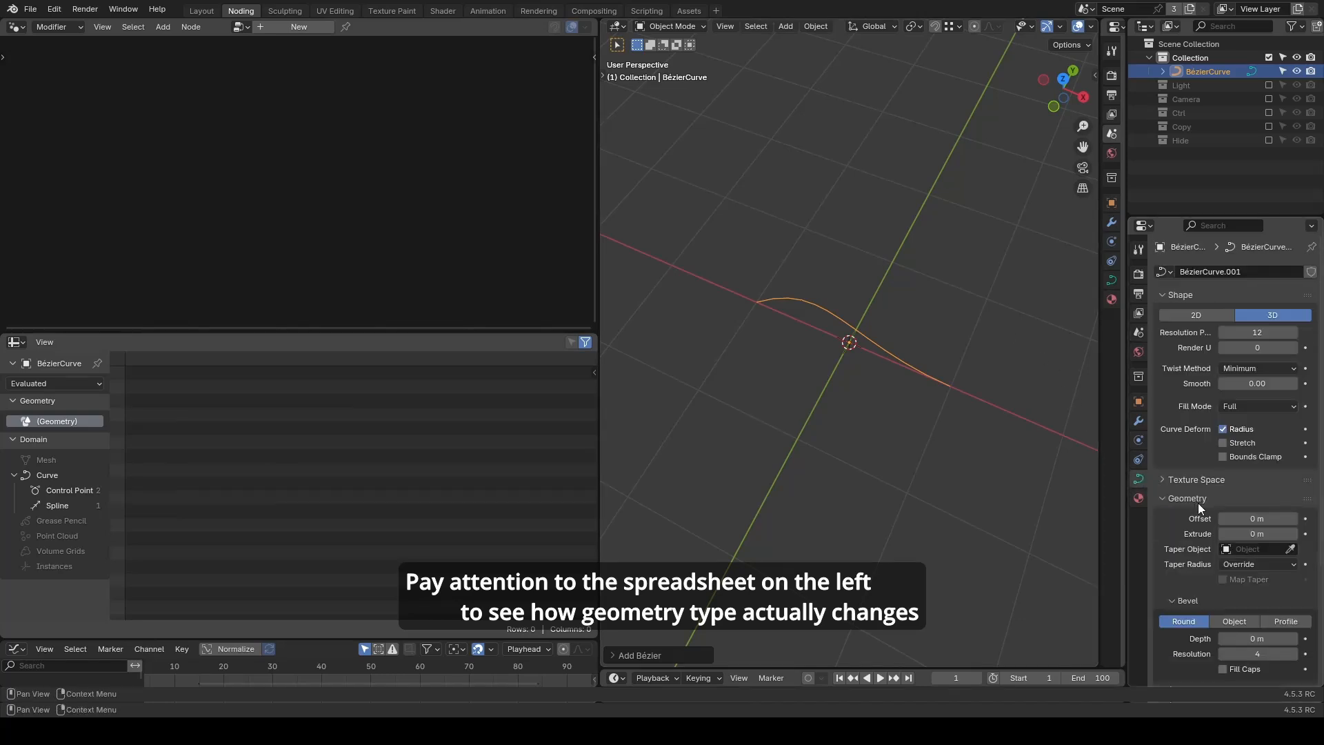
pyautogui.moveTo(1257, 639); pyautogui.dragTo(1257, 495)
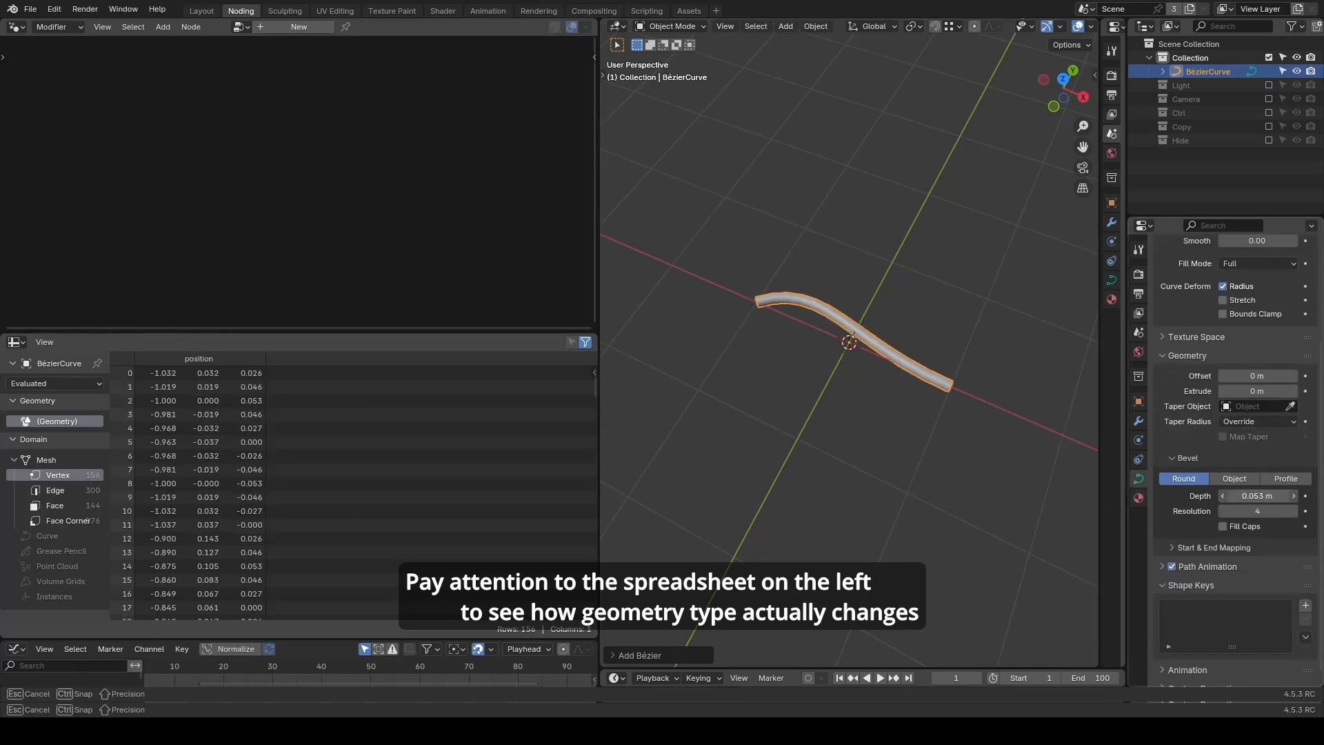
pyautogui.moveTo(1258, 496); pyautogui.dragTo(1284, 496)
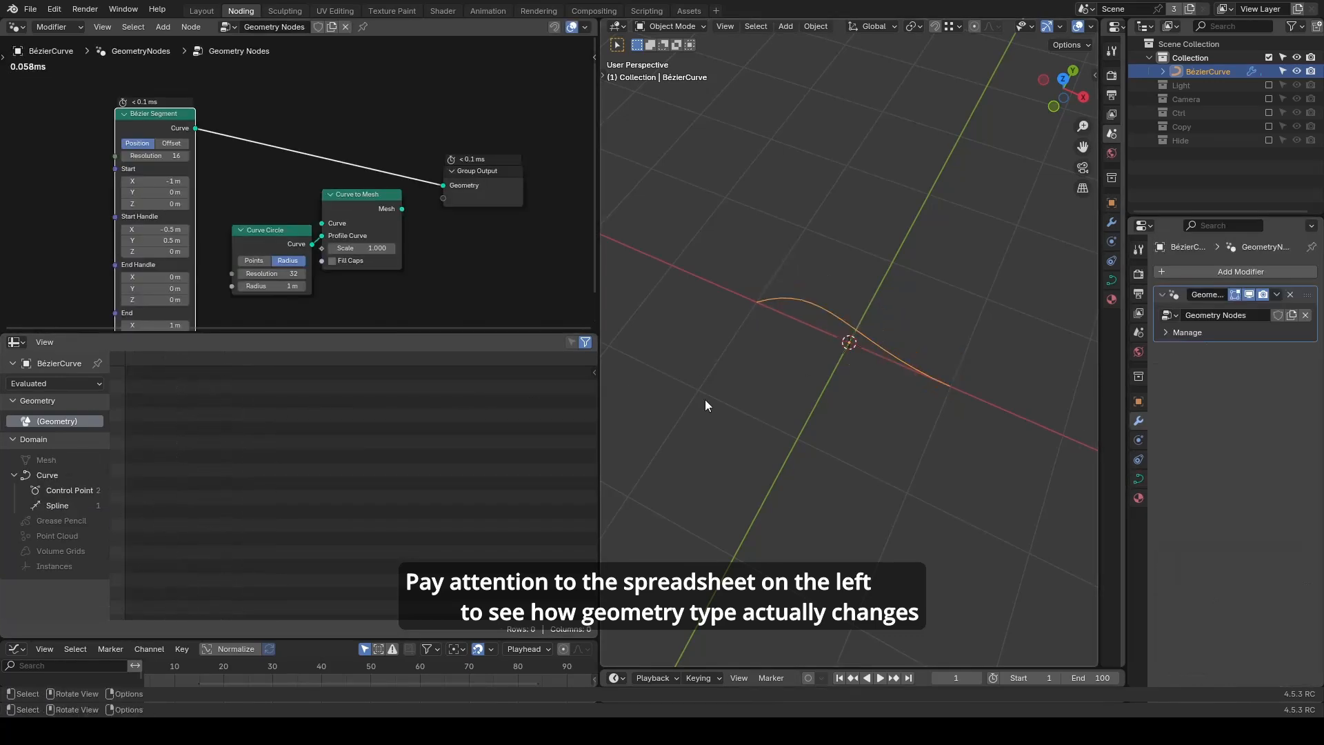
pyautogui.moveTo(672, 278)
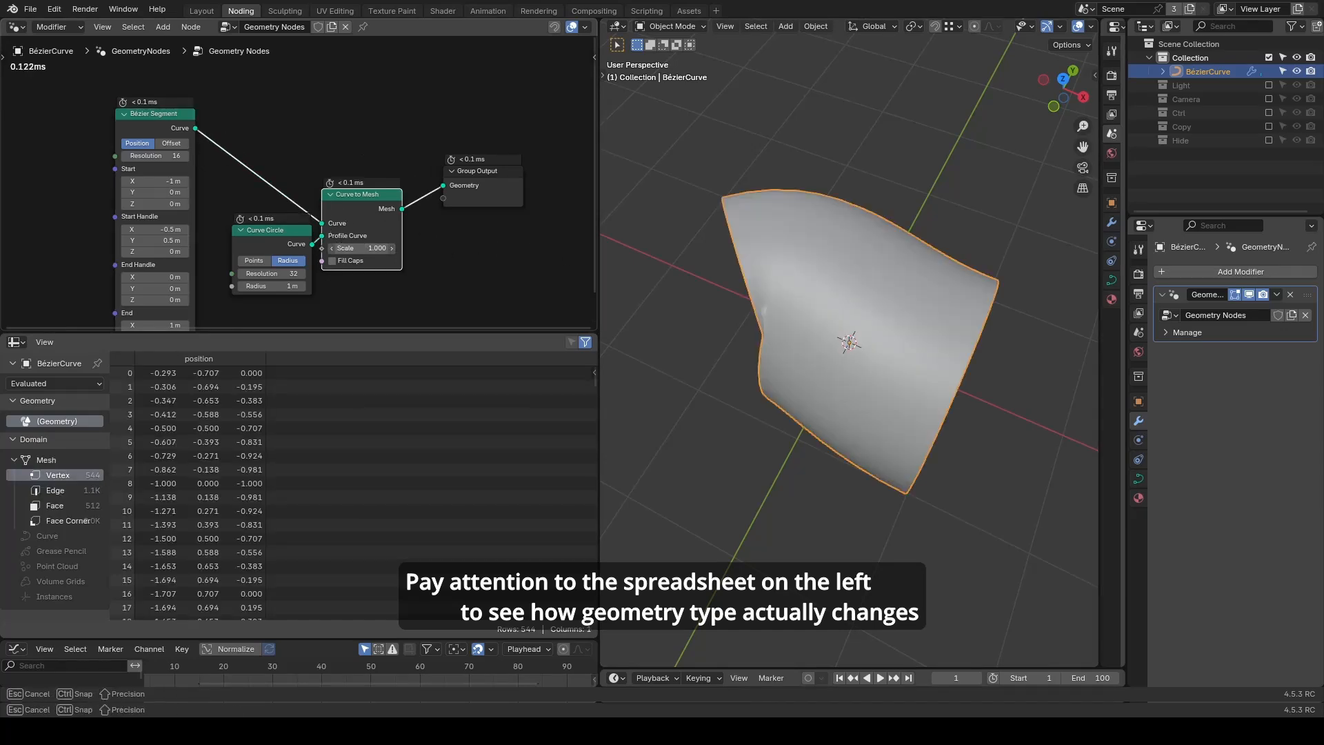
pyautogui.moveTo(375, 247); pyautogui.dragTo(354, 247)
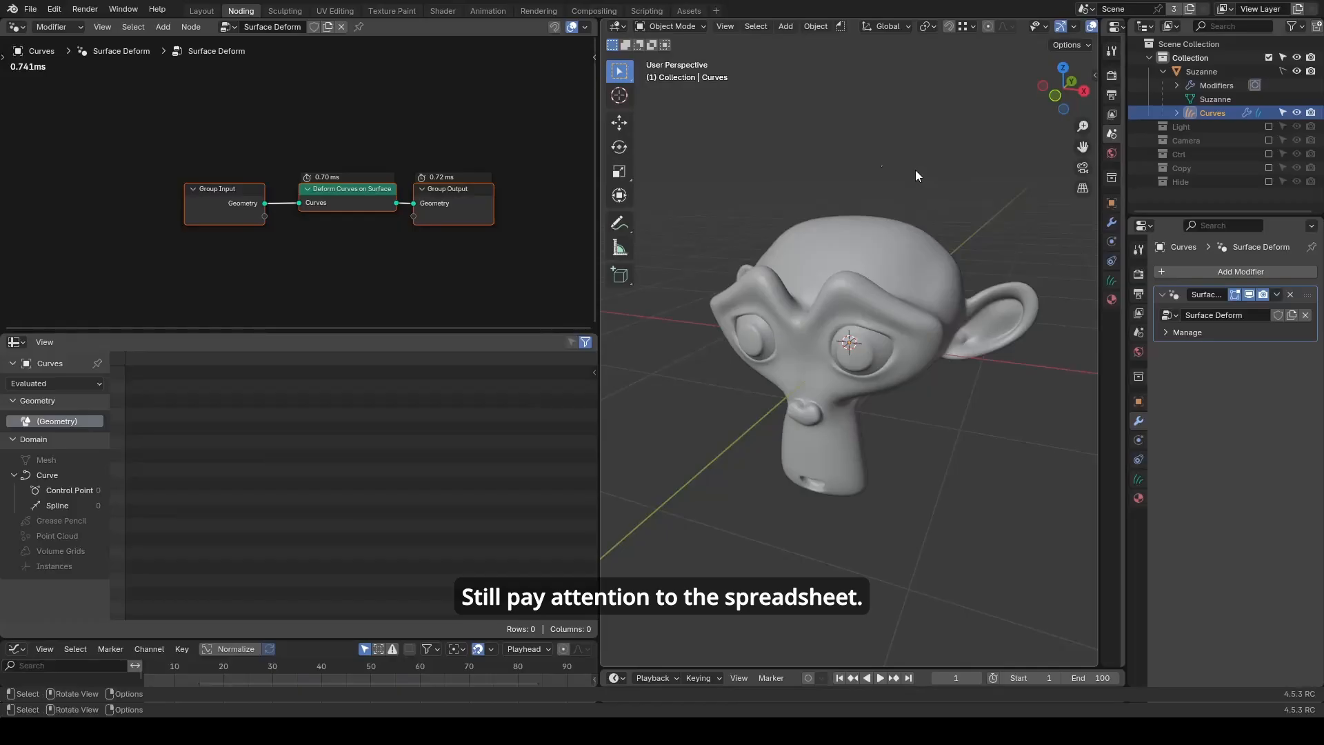
# - Switch the hair curves to Sculpt mode and set the Bézier tube's bevel depth 0.3 m with adjusted resolution
pyautogui.click(672, 27)
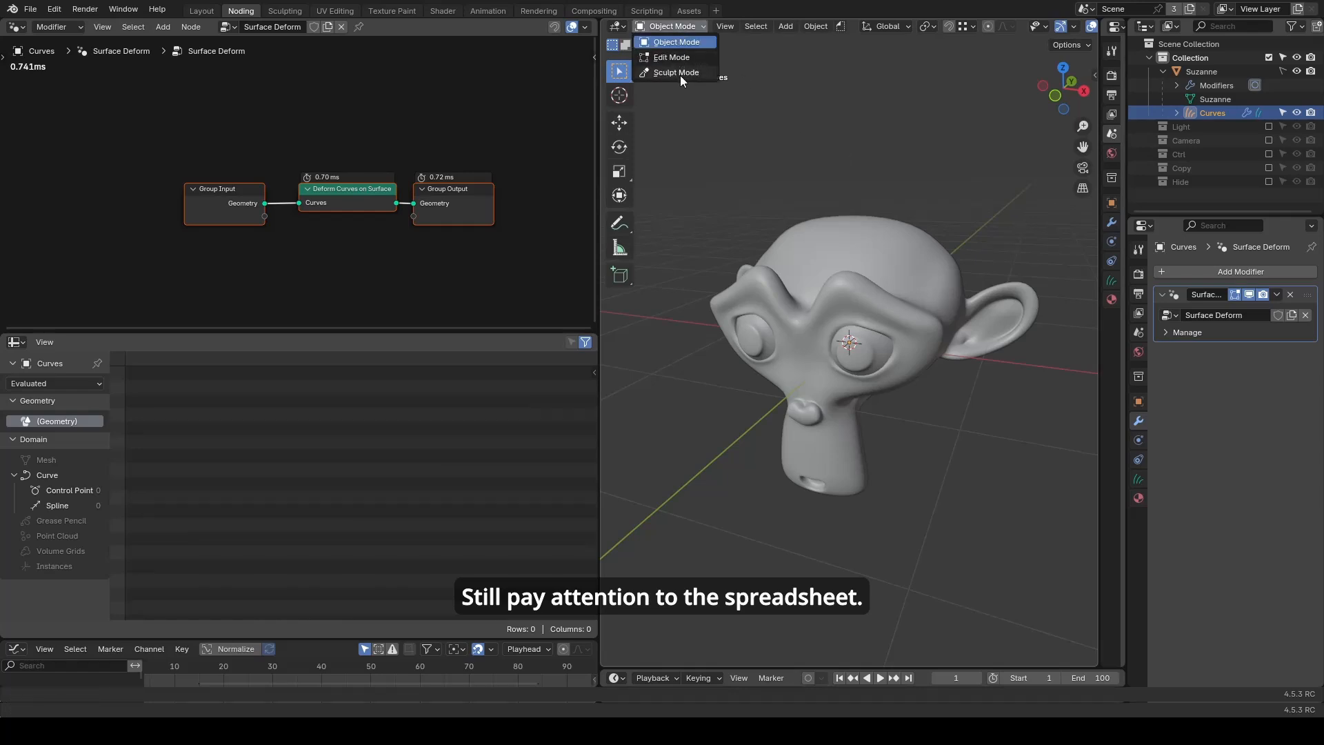
pyautogui.click(675, 72)
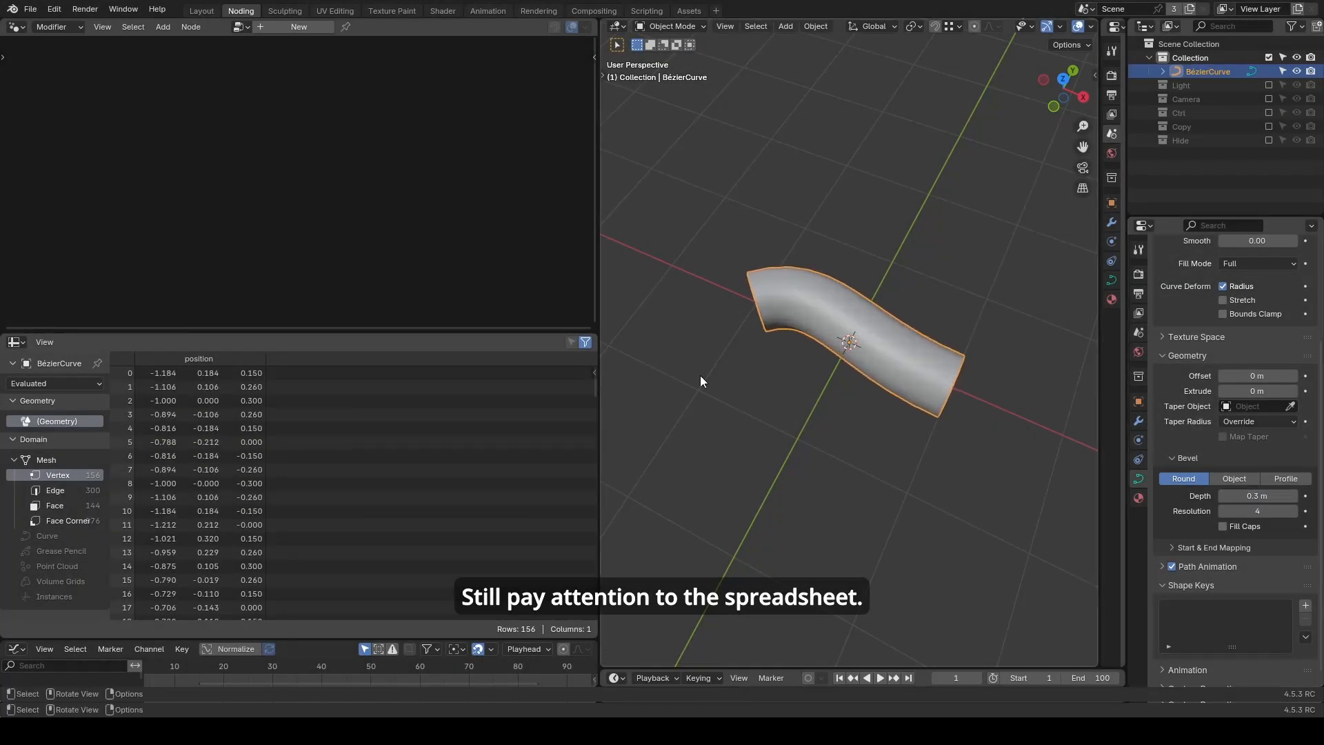
pyautogui.click(54, 504)
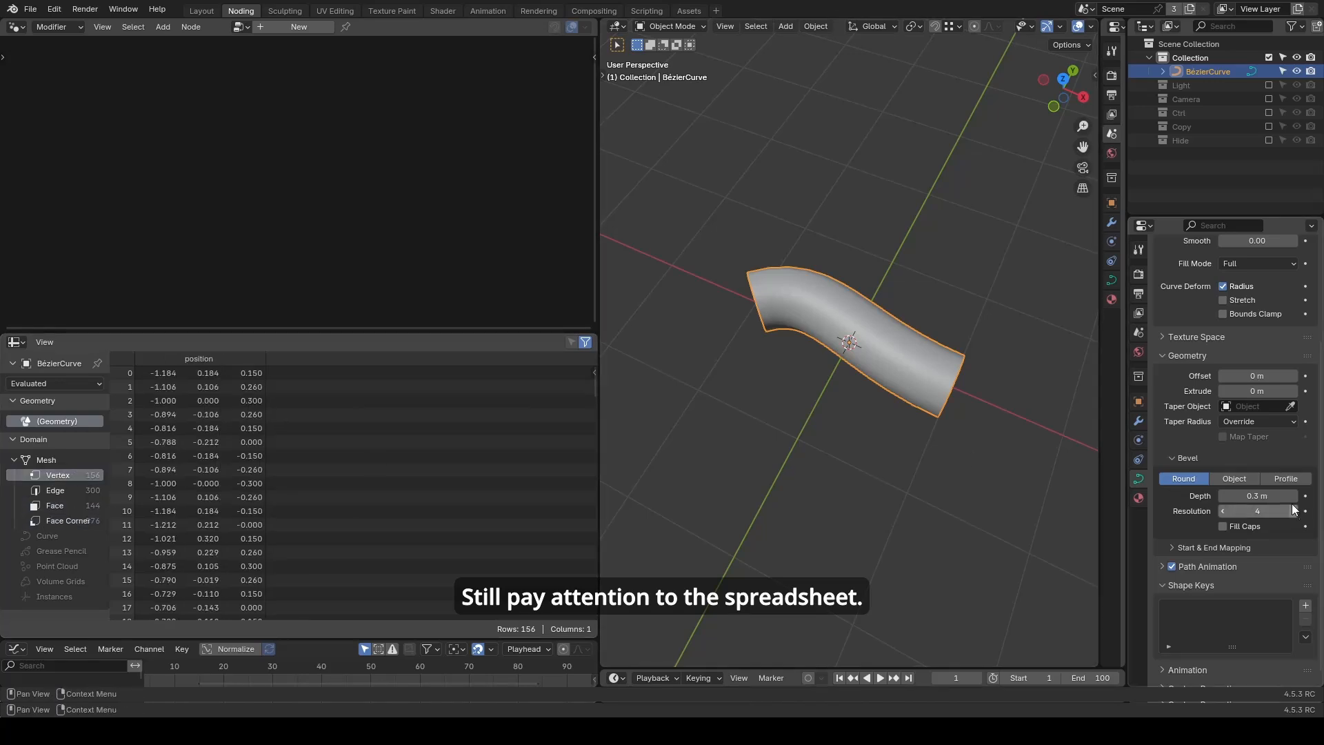
pyautogui.moveTo(1257, 495); pyautogui.dragTo(1292, 495)
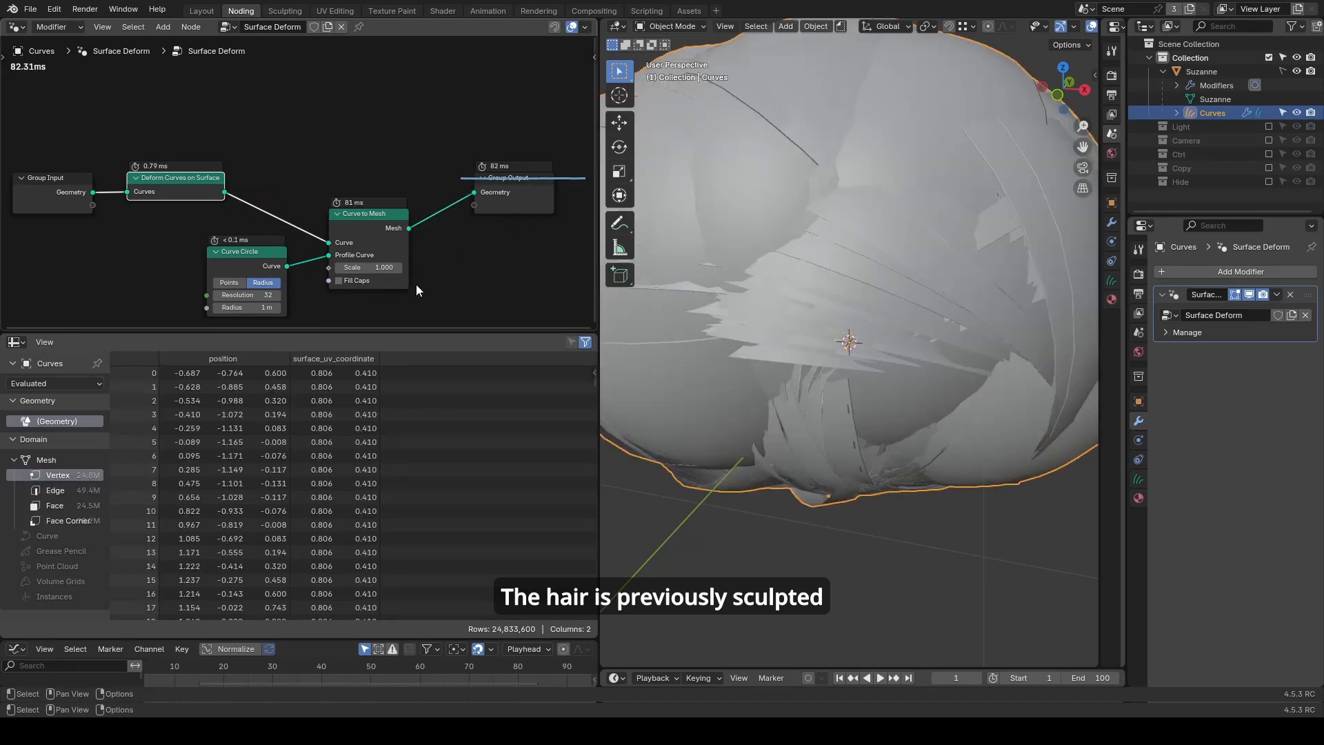
# - Set the hair tube profile scale to 0.1 and the Curve Circle resolution to 64
pyautogui.click(367, 267)
pyautogui.write('1')
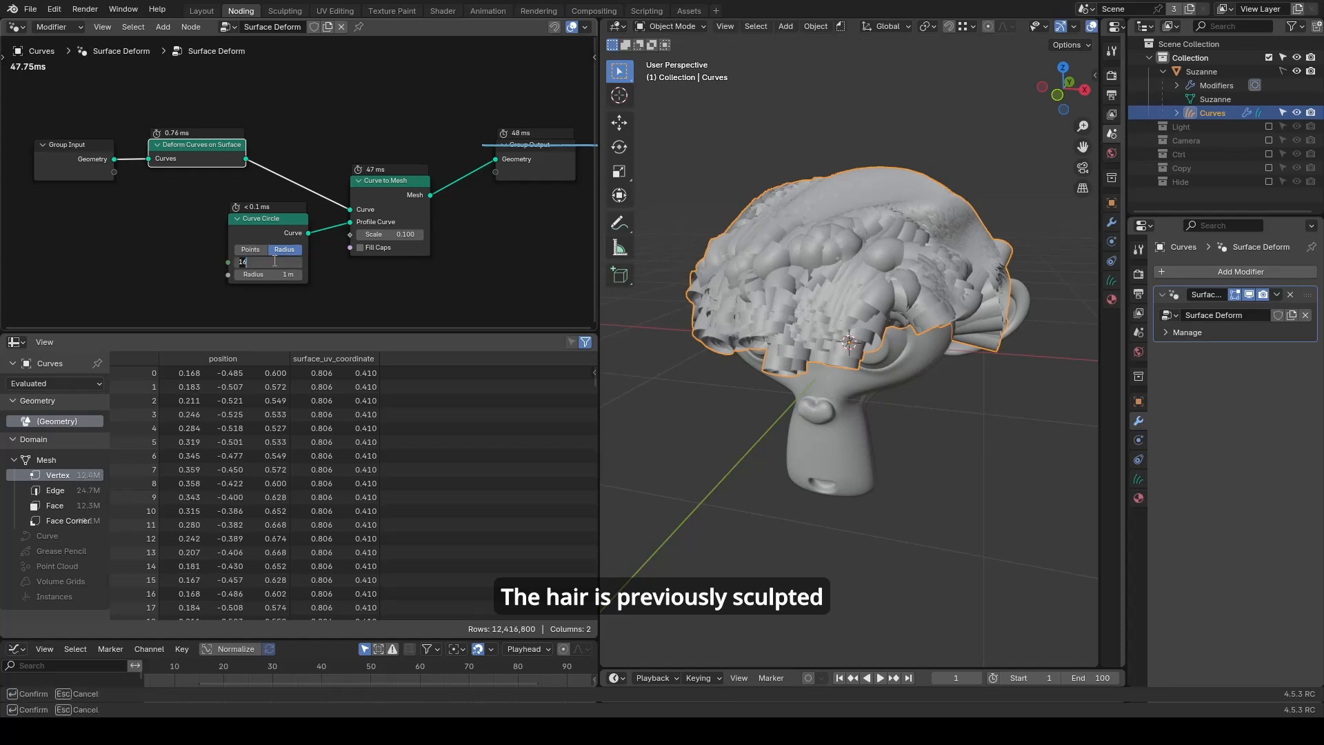
pyautogui.write('64')
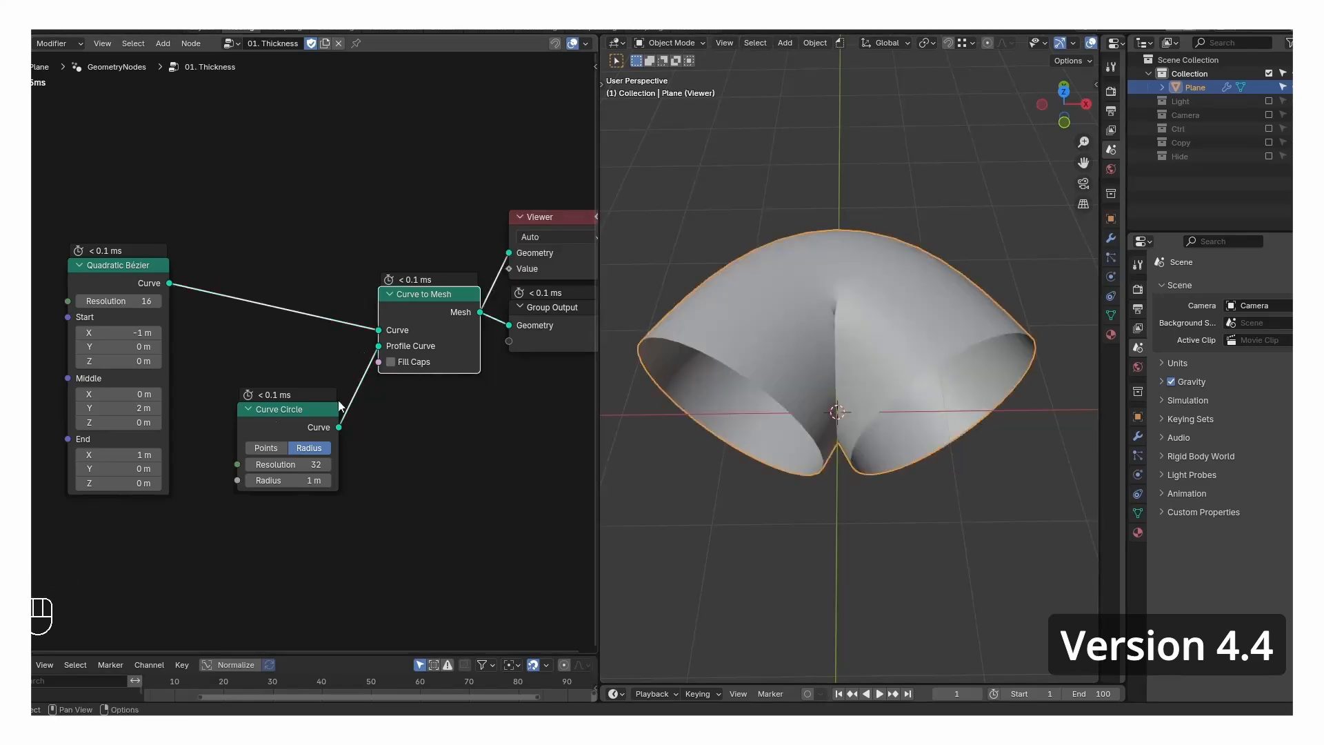
pyautogui.click(291, 409)
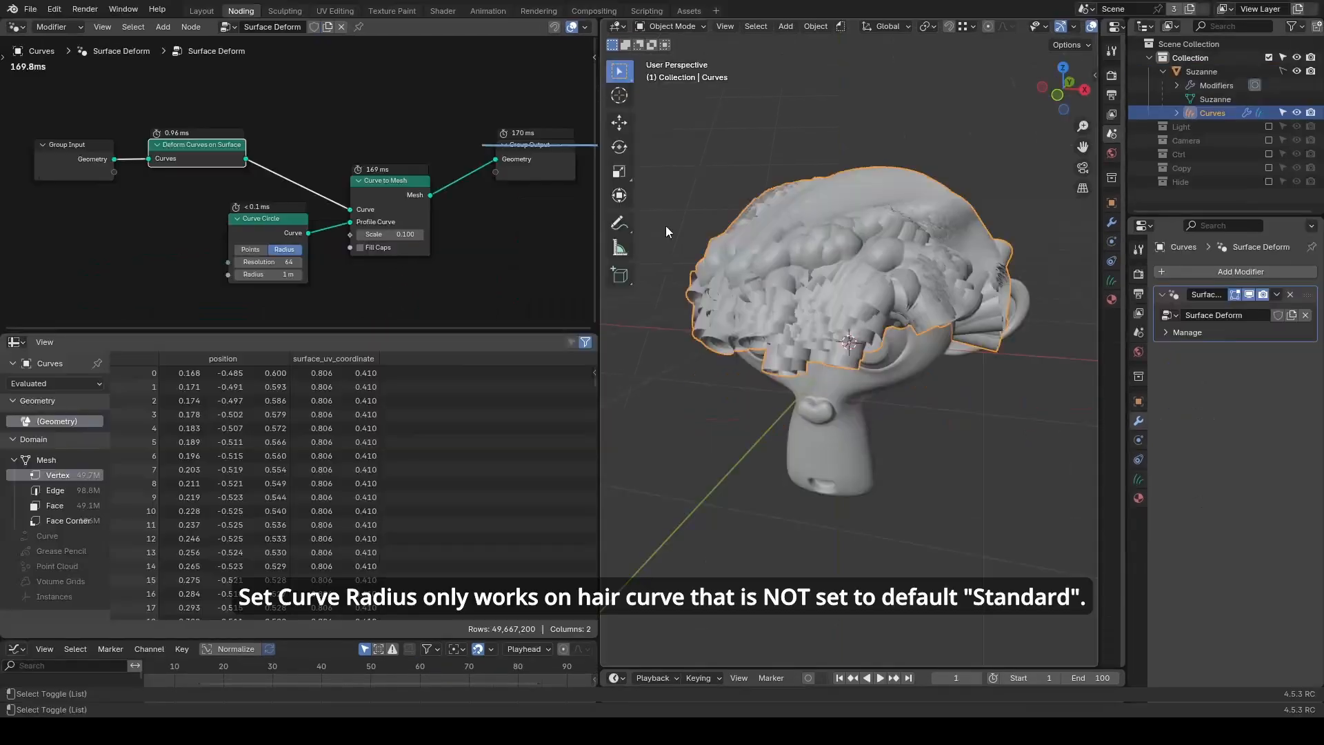
# - With Curves shape Strip, swap in Set Curve Radius driven by a G_Value Precision node and tune its value
pyautogui.click(1138, 271)
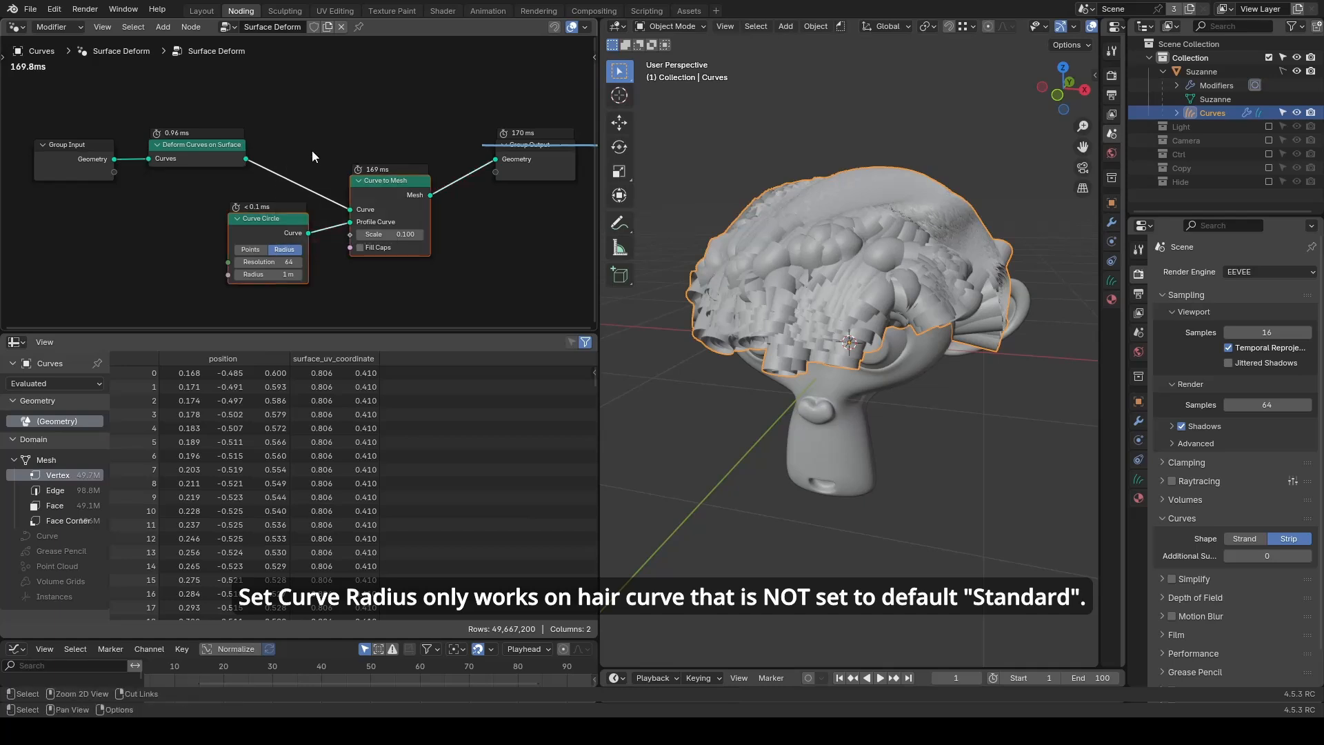
pyautogui.write('set')
pyautogui.write('v')
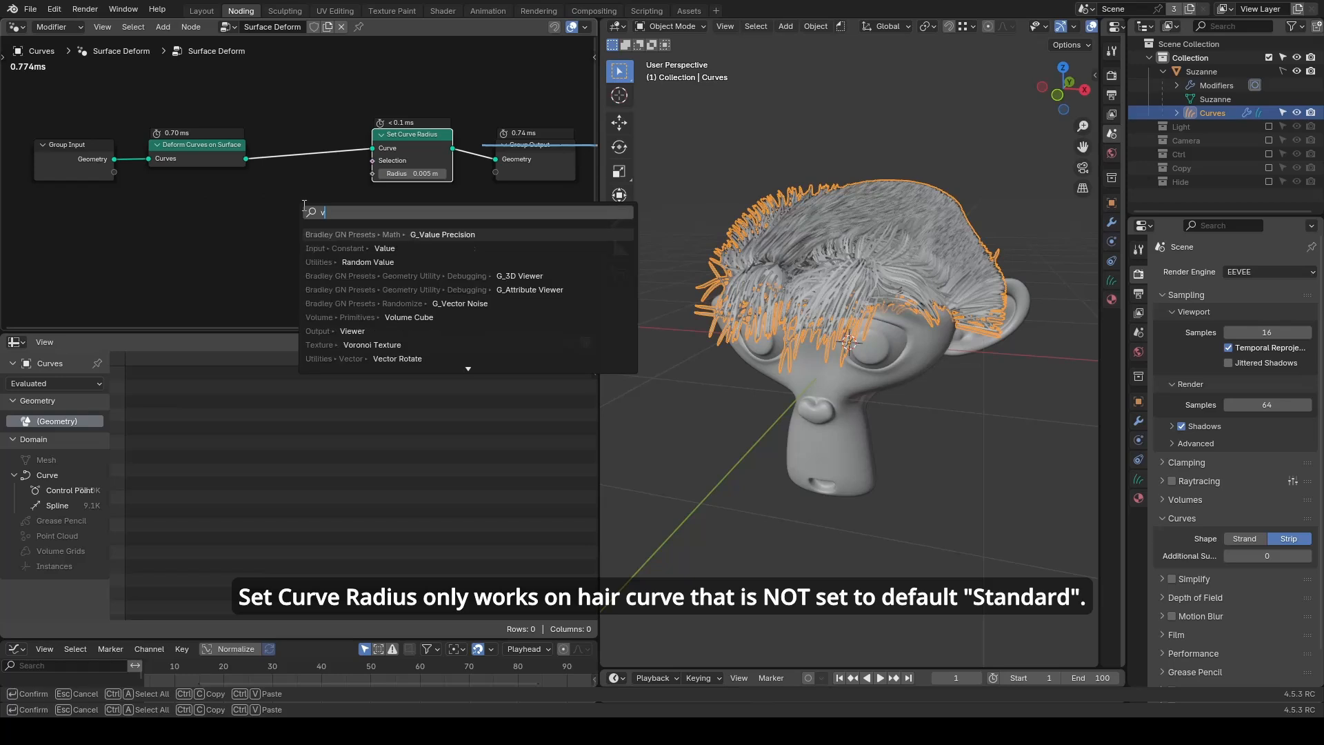
pyautogui.click(442, 234)
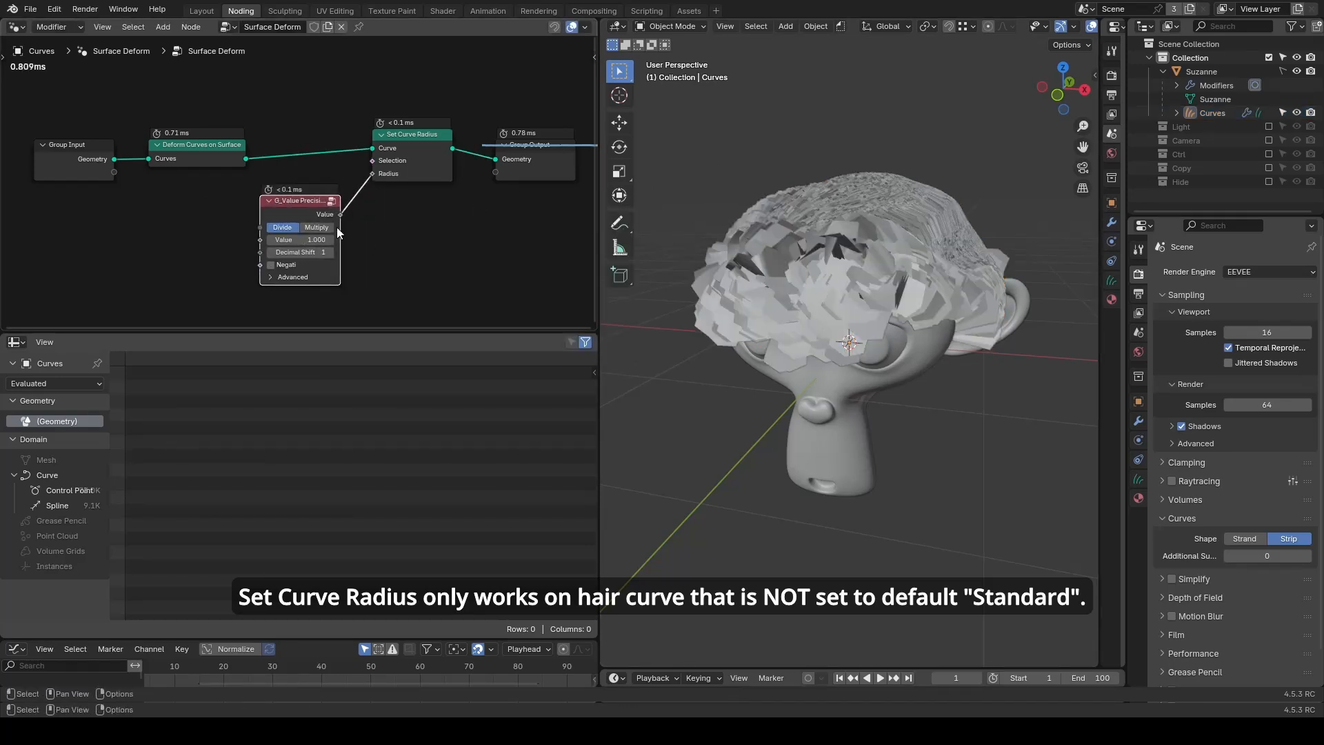
pyautogui.click(298, 251)
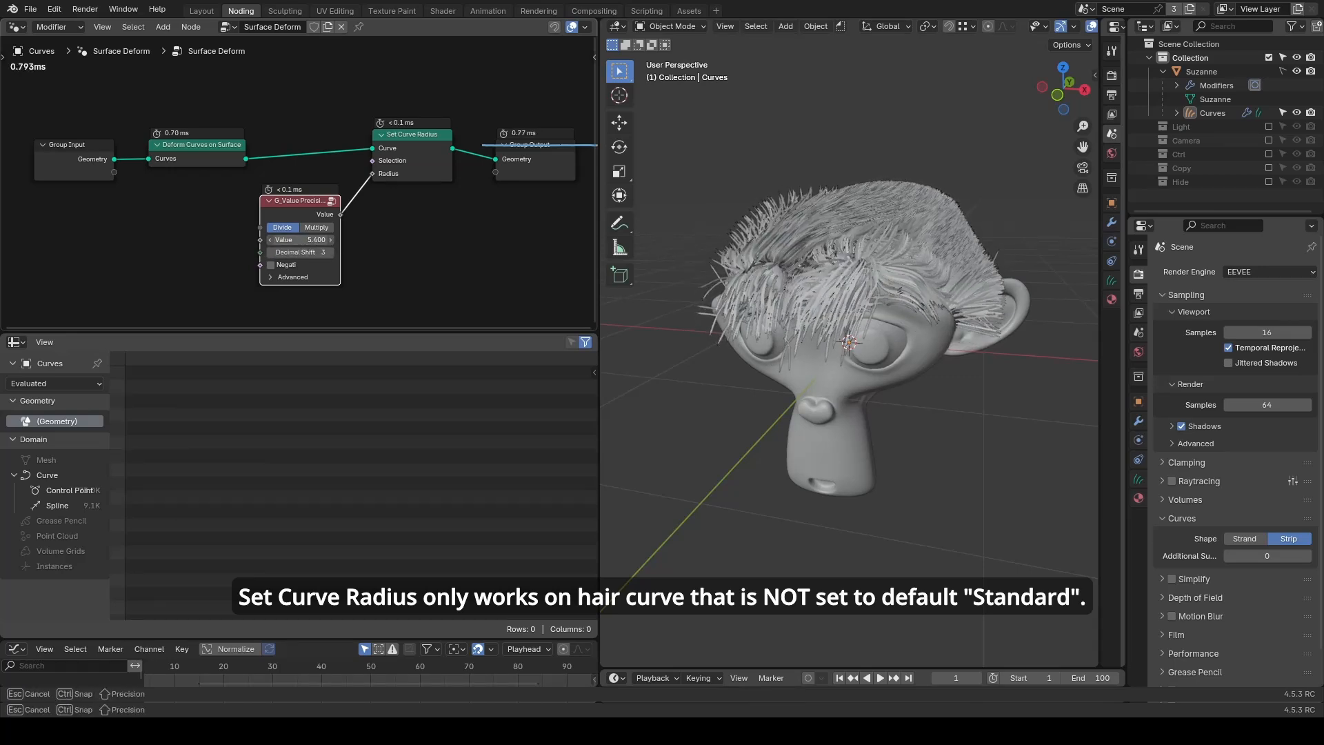
pyautogui.moveTo(322, 238); pyautogui.dragTo(334, 238)
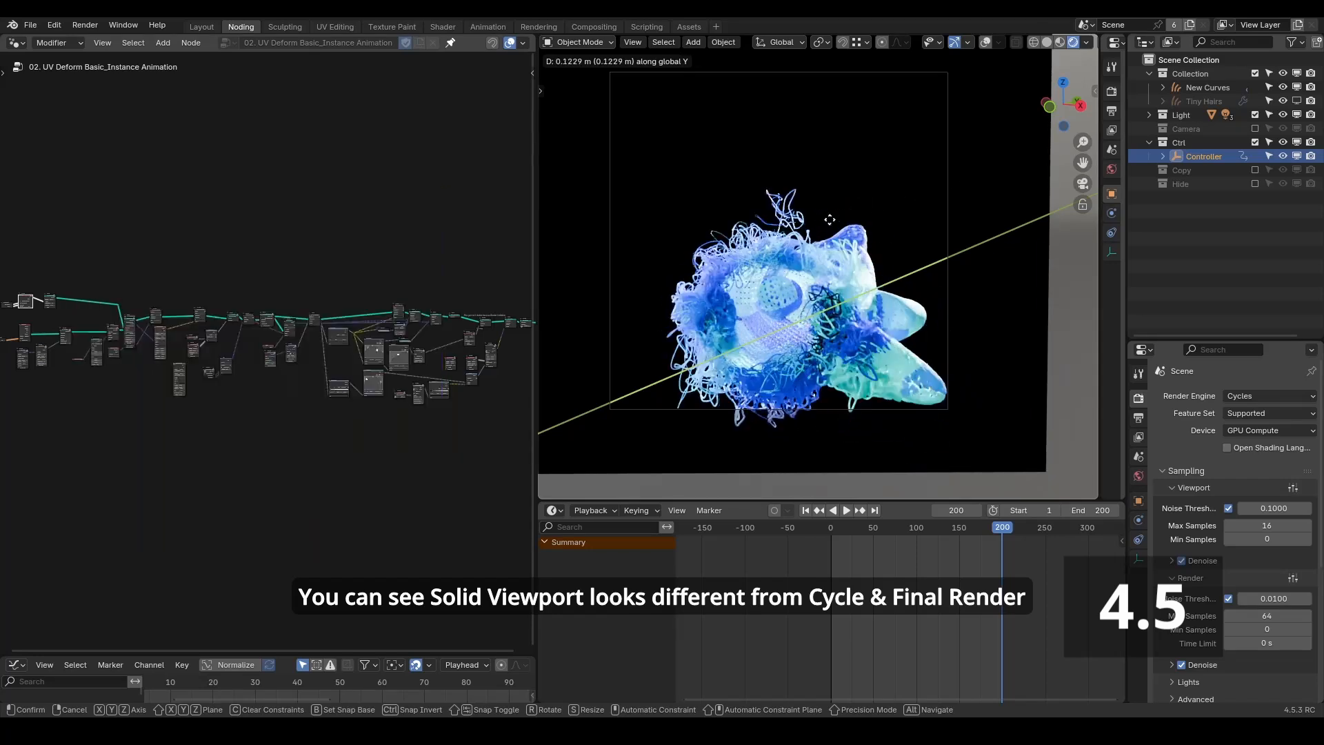
# - Move the Controller back and forth along Y so the knitted hair deforms in the Cycles viewport
pyautogui.moveTo(829, 219); pyautogui.dragTo(739, 263)
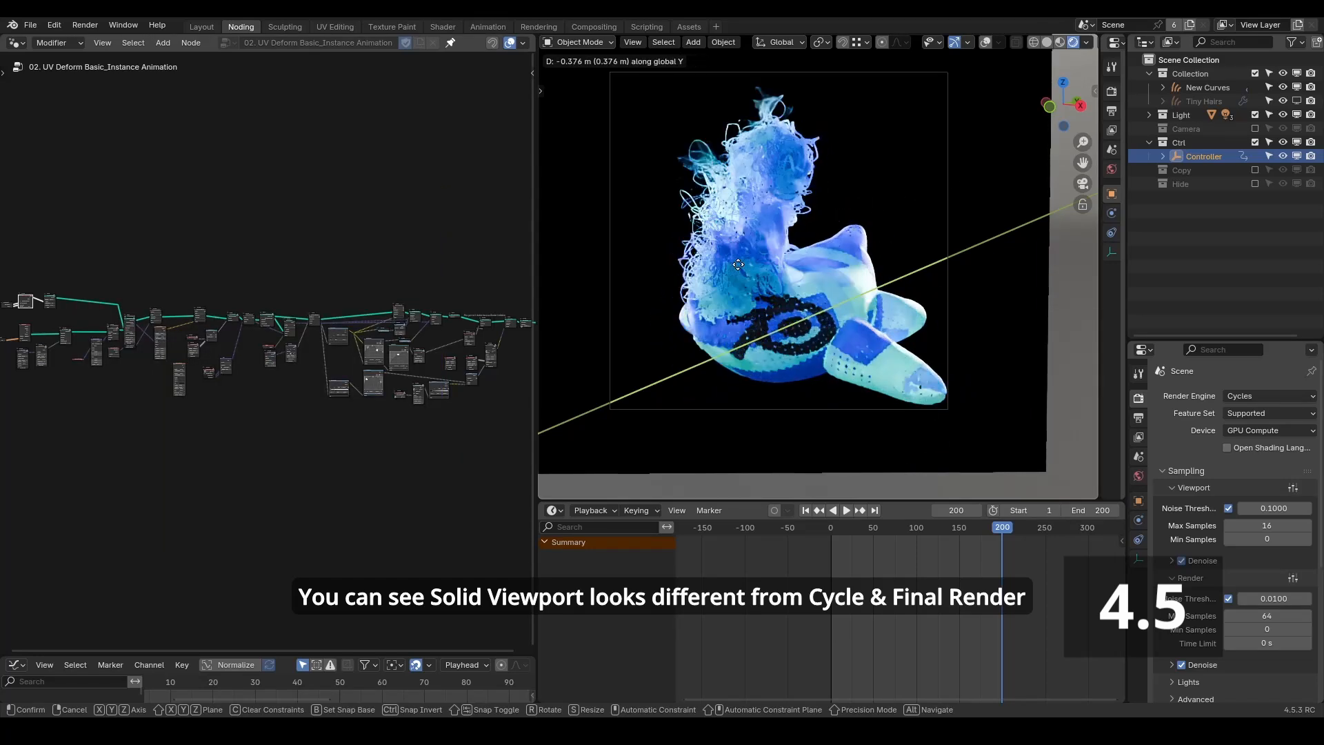
pyautogui.moveTo(736, 265); pyautogui.dragTo(887, 222)
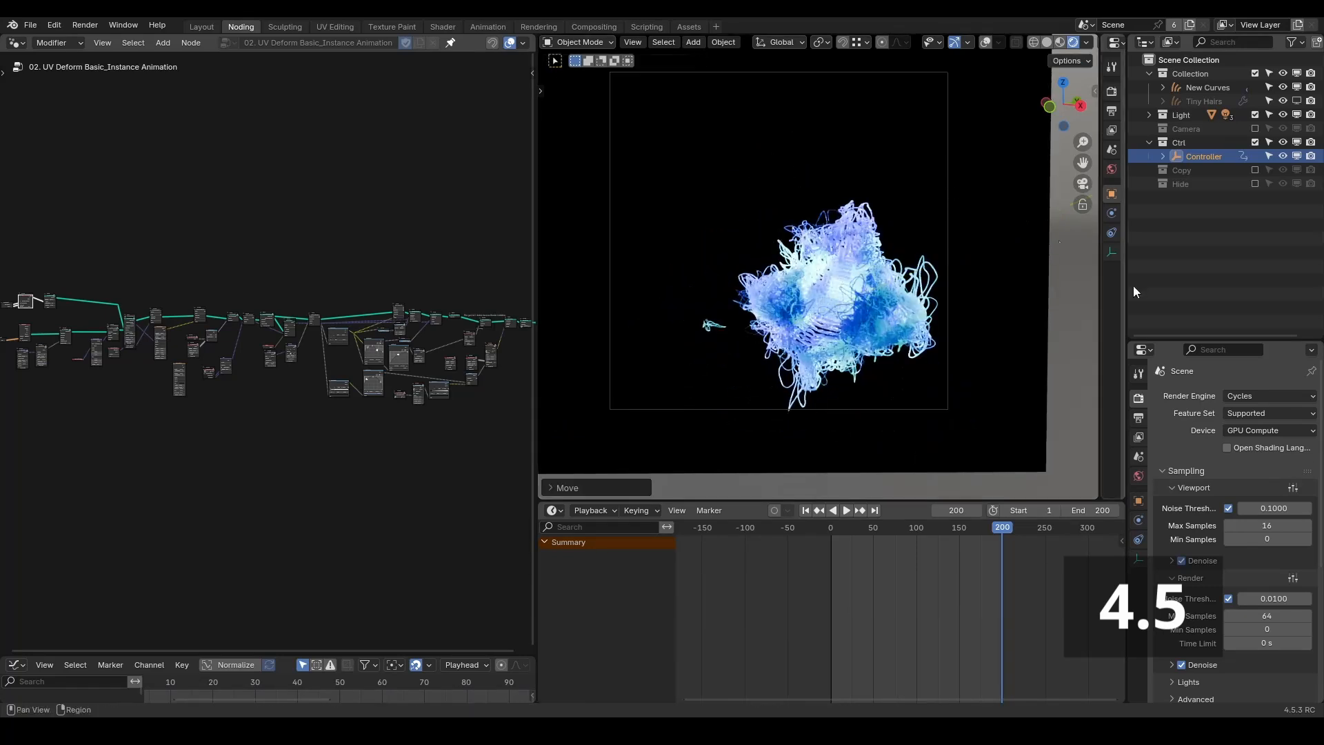
pyautogui.click(1266, 396)
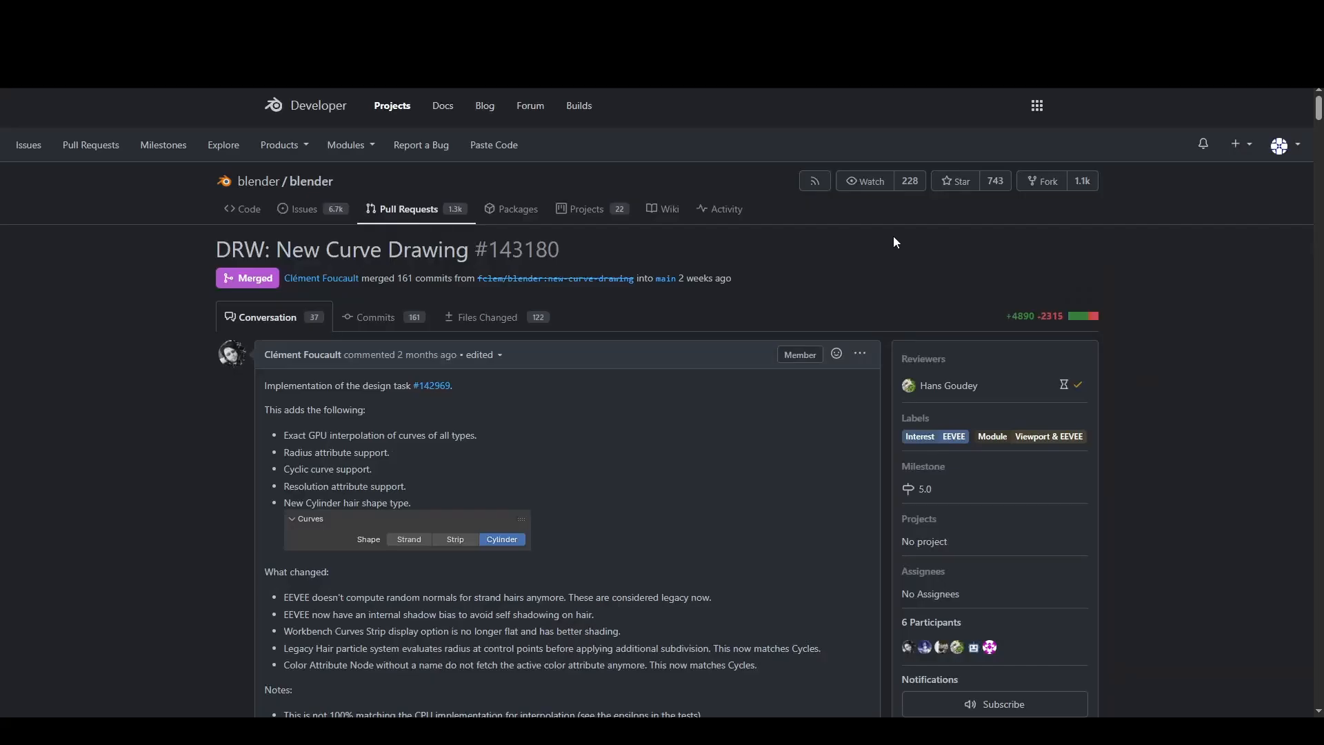
pyautogui.scroll(-3)
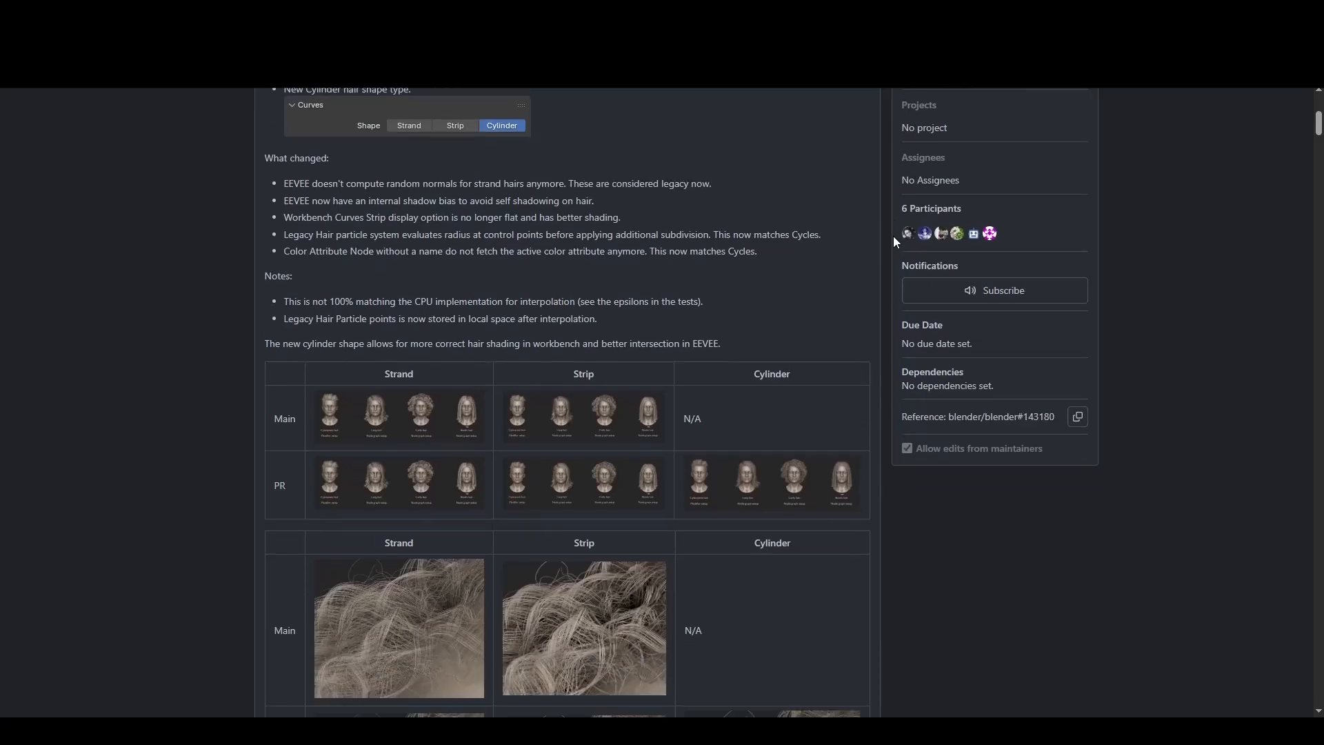
pyautogui.scroll(-3)
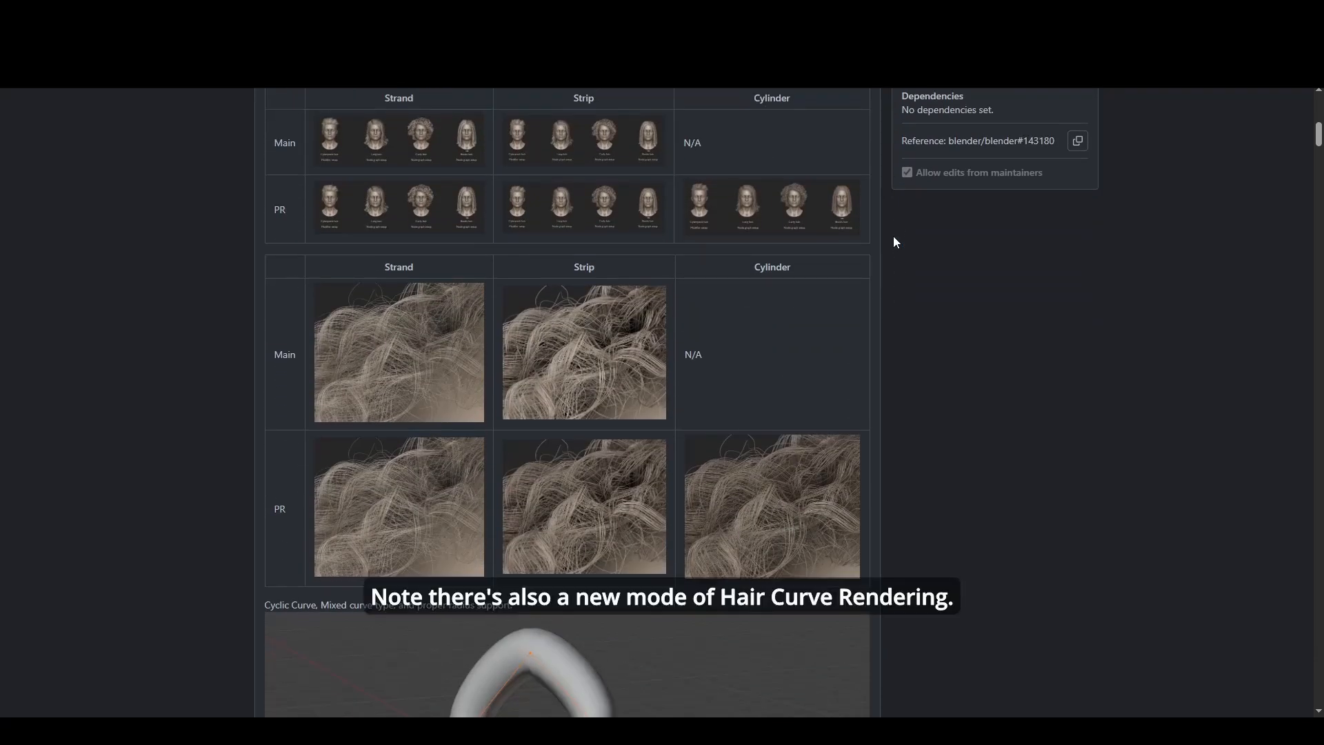
pyautogui.scroll(-3)
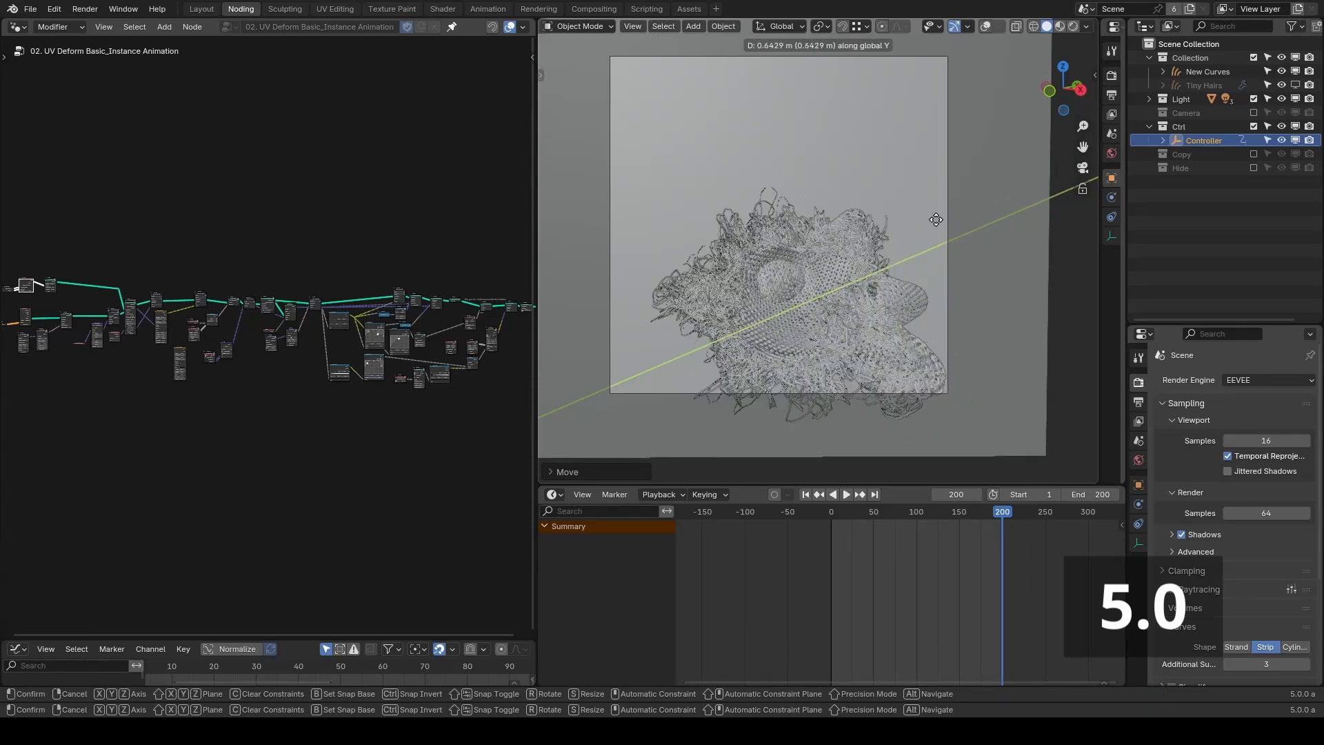
# - Move the Controller along Y in EEVEE, then again with colour shading so the knitted hair deforms shaded
pyautogui.moveTo(935, 219); pyautogui.dragTo(807, 276)
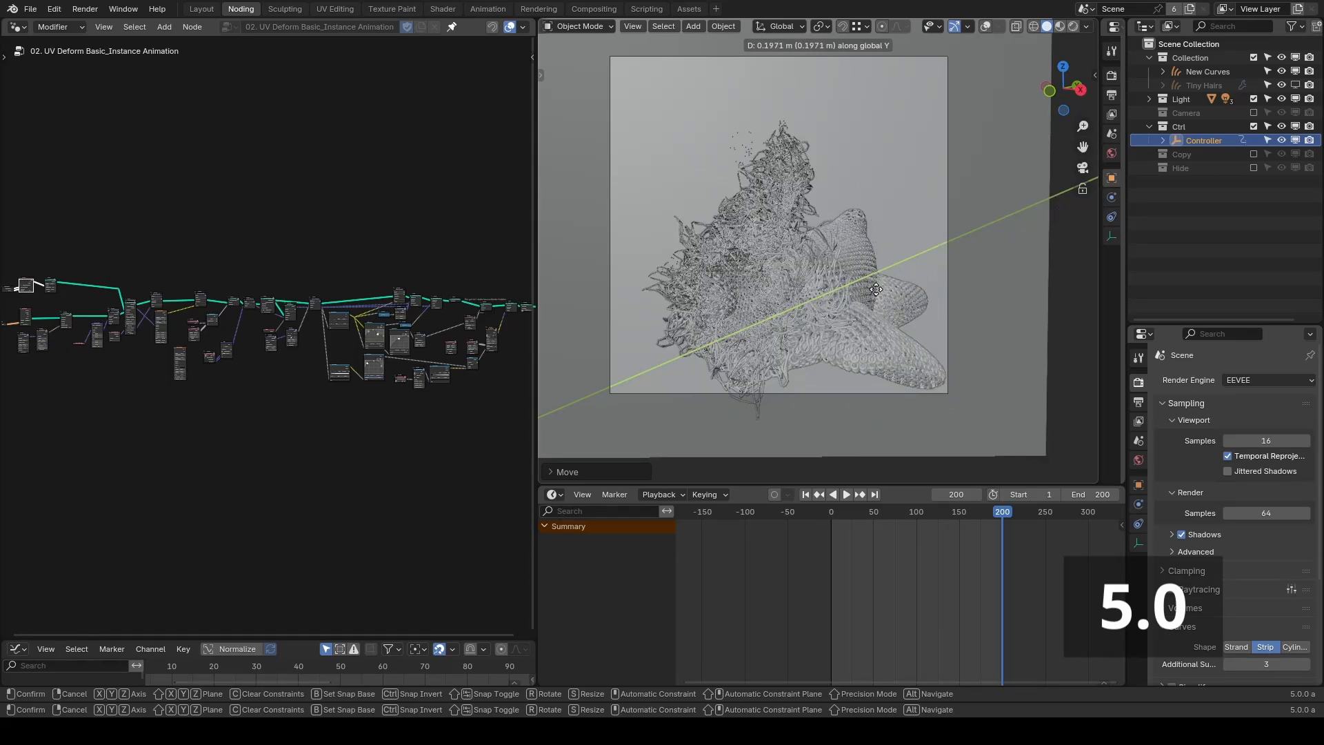
pyautogui.moveTo(876, 290); pyautogui.dragTo(1008, 236)
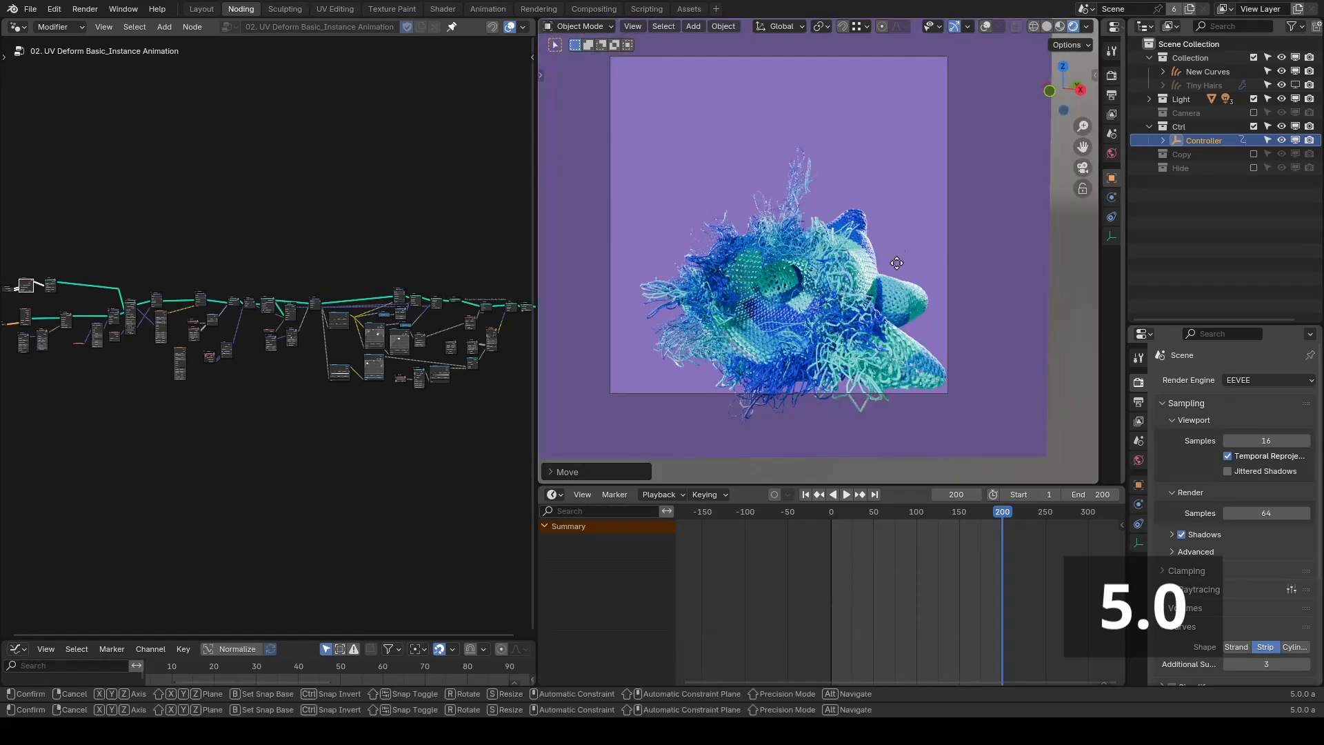
pyautogui.moveTo(896, 262); pyautogui.dragTo(971, 243)
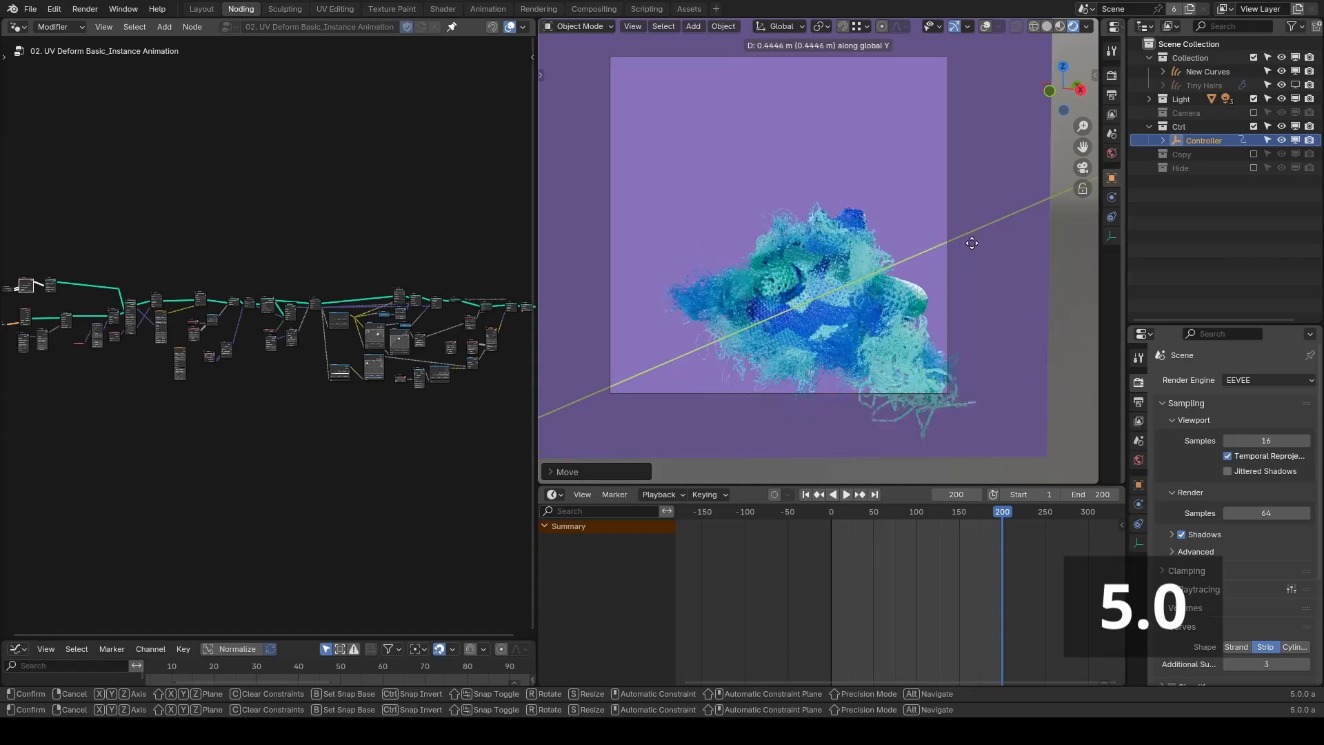